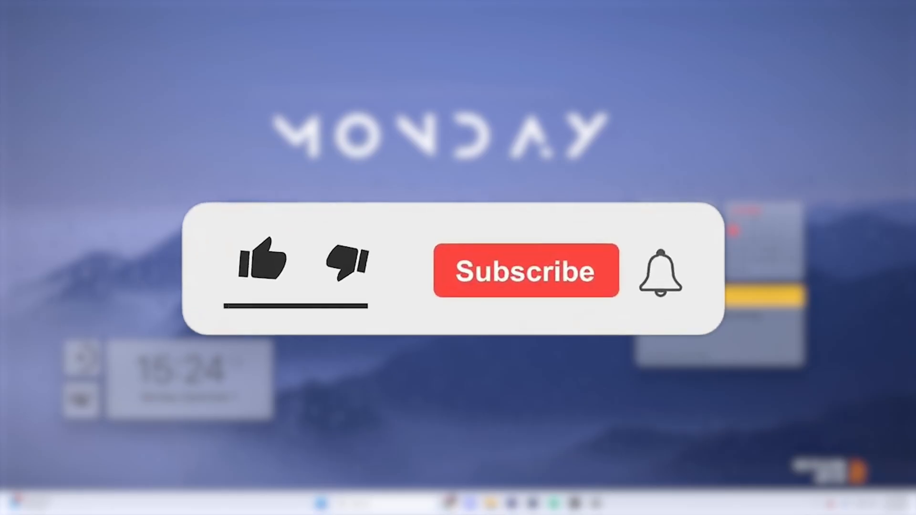
- Finish checking the Discord processes in Task Manager and close it
{"action": "left_click", "coordinate": [525, 270]}
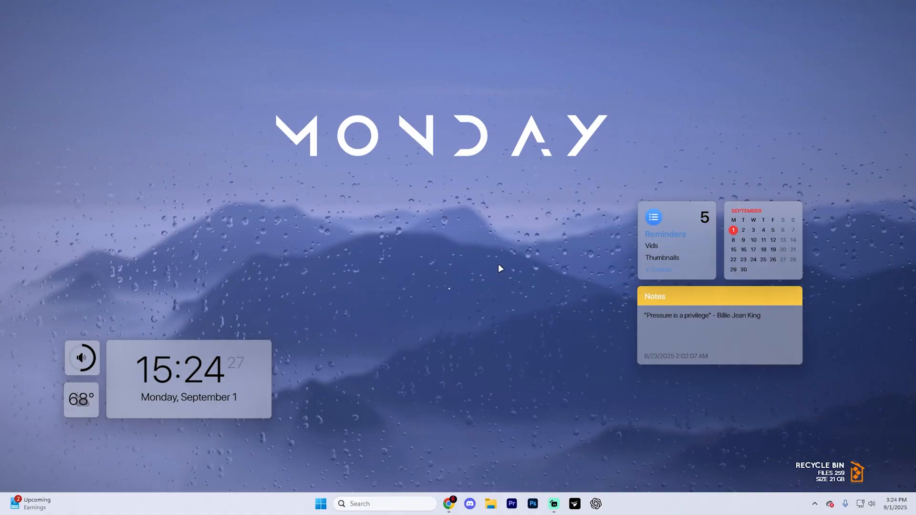
{"action": "mouse_move", "coordinate": [520, 258]}
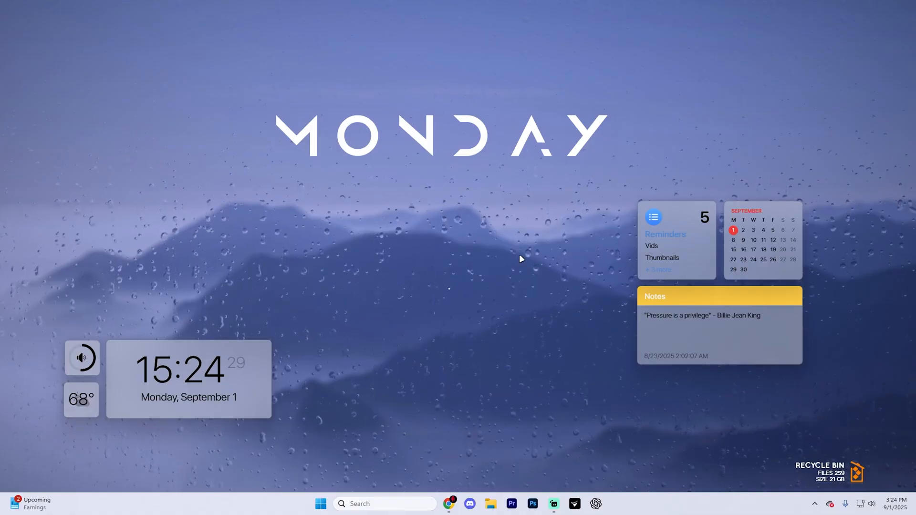
{"action": "mouse_move", "coordinate": [321, 257]}
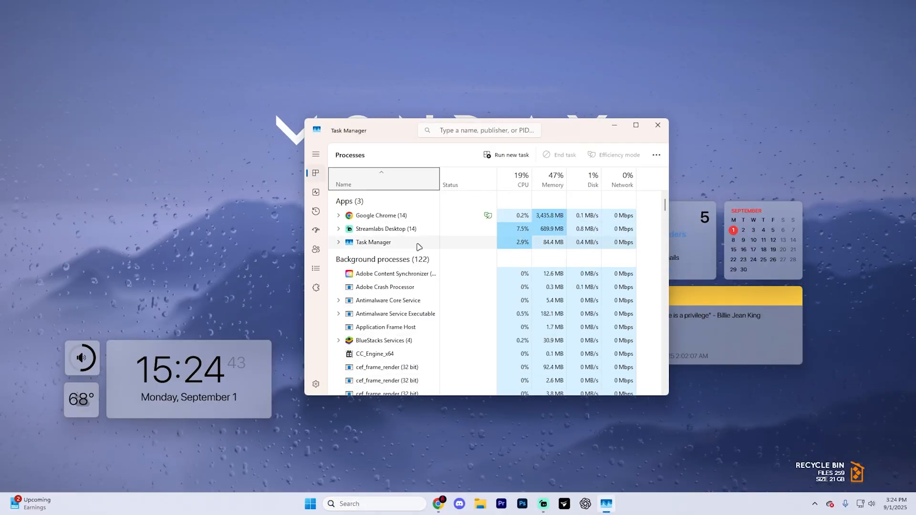
{"action": "scroll", "scroll_direction": "down", "scroll_amount": 3}
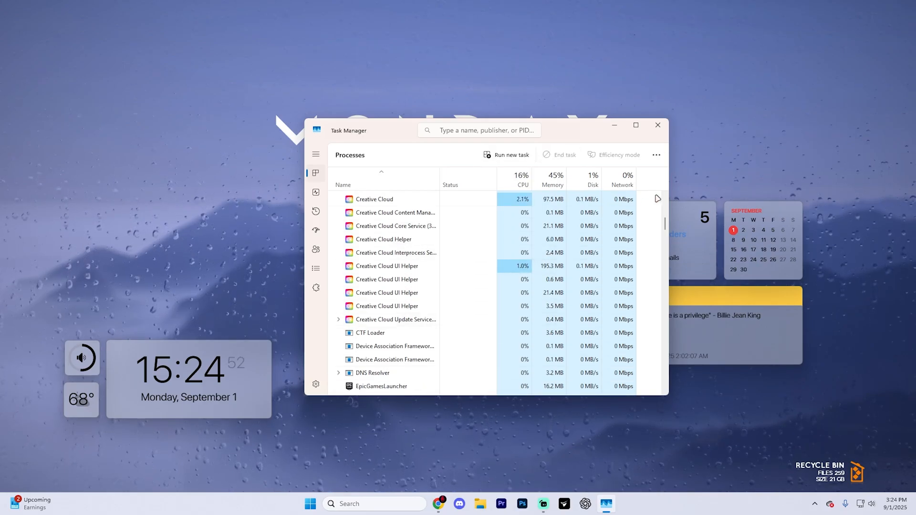
{"action": "mouse_move", "coordinate": [657, 155]}
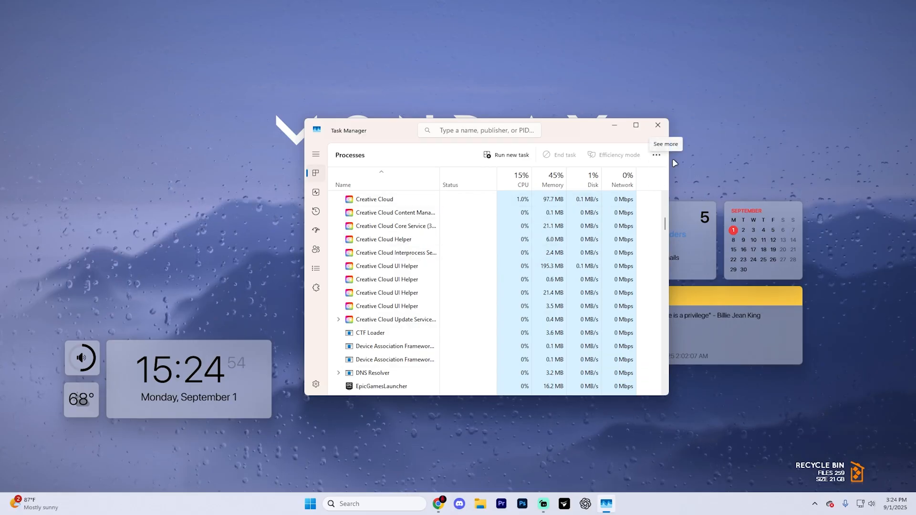
{"action": "left_click", "coordinate": [657, 125]}
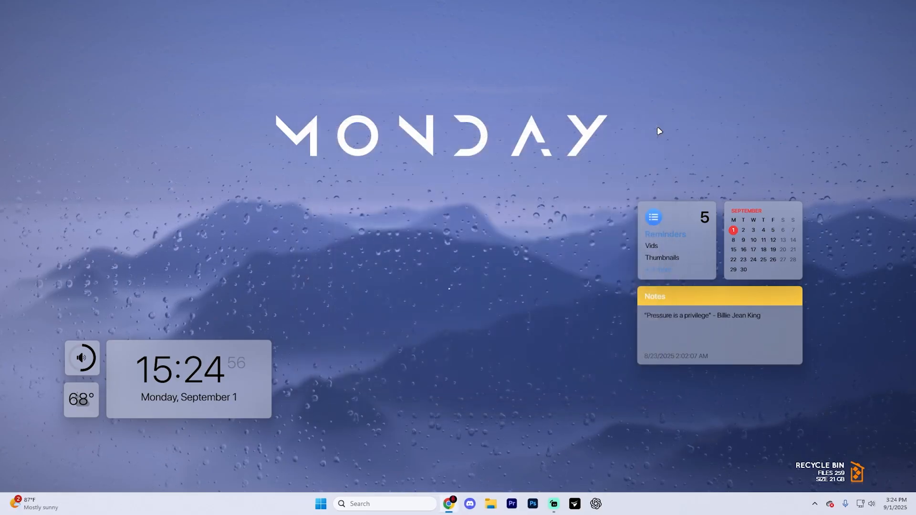
- Search Start for 'discord' and run the Discord app as administrator
{"action": "left_click", "coordinate": [321, 504]}
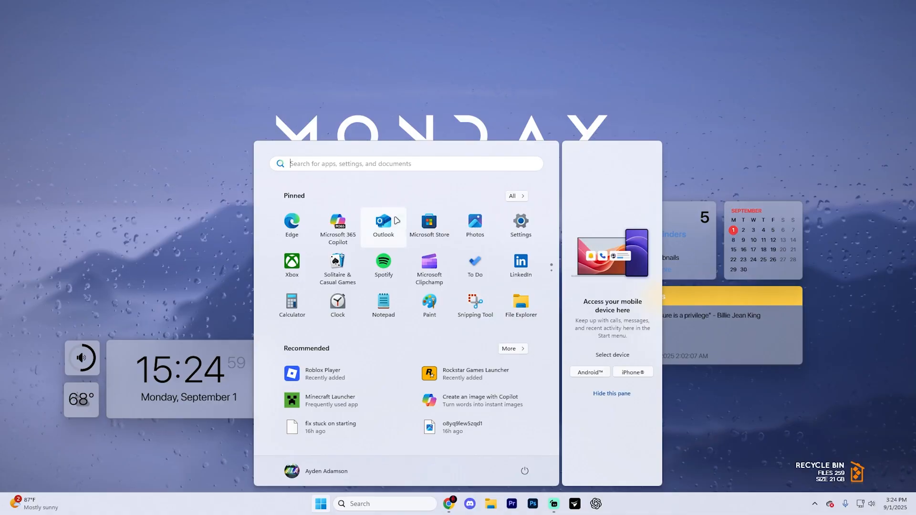
{"action": "mouse_move", "coordinate": [292, 263]}
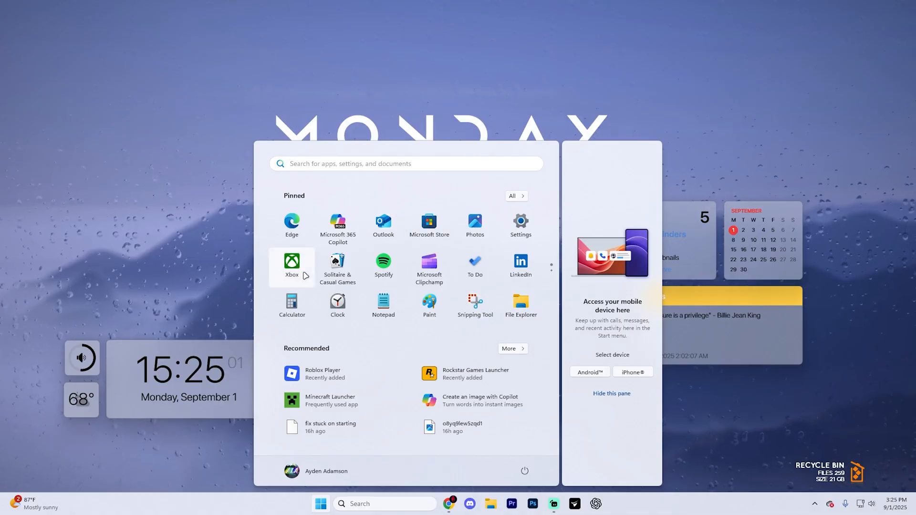
{"action": "type", "text": "discord"}
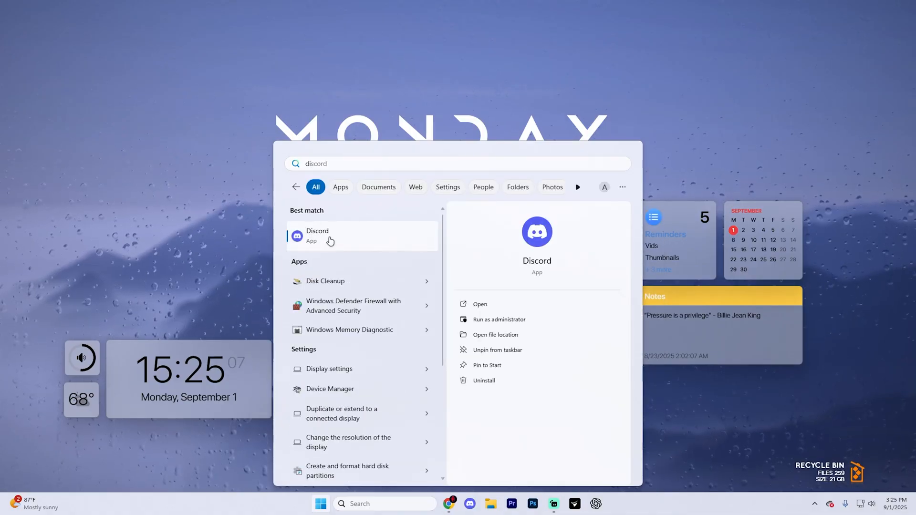
{"action": "right_click", "coordinate": [330, 236]}
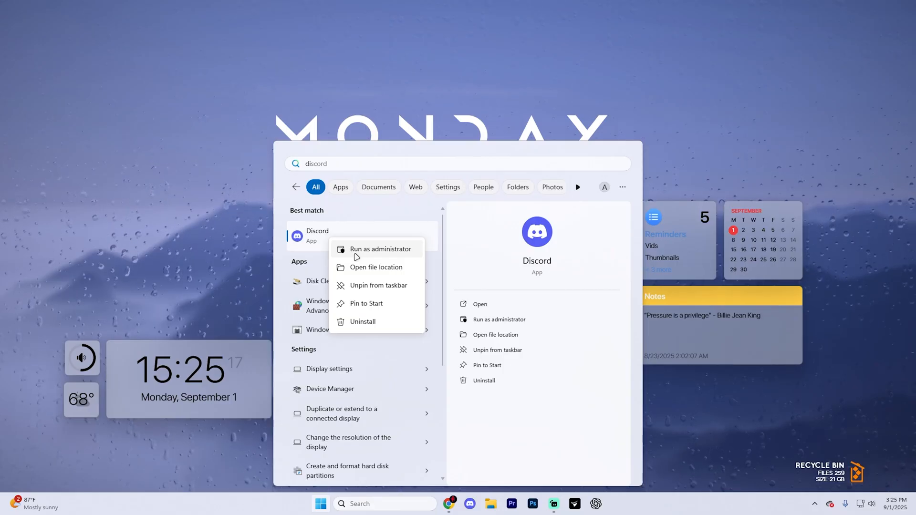
{"action": "left_click", "coordinate": [443, 230]}
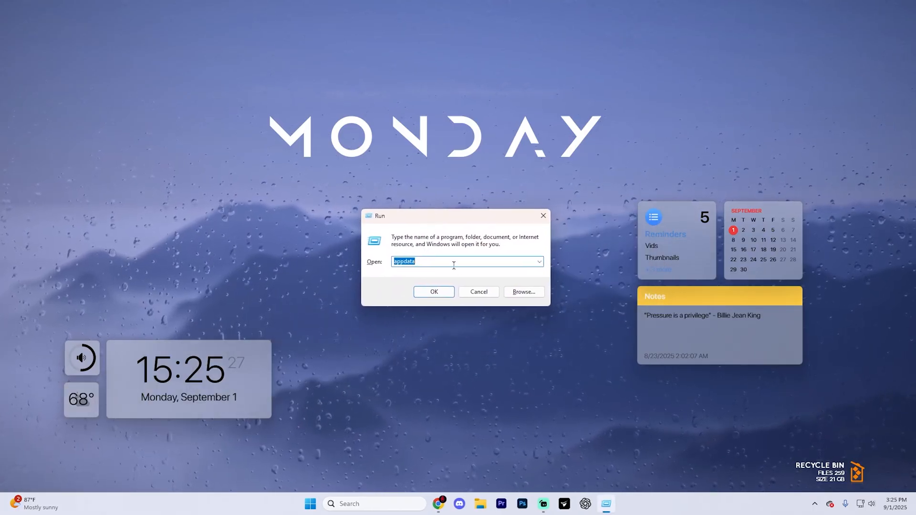
{"action": "mouse_move", "coordinate": [475, 257]}
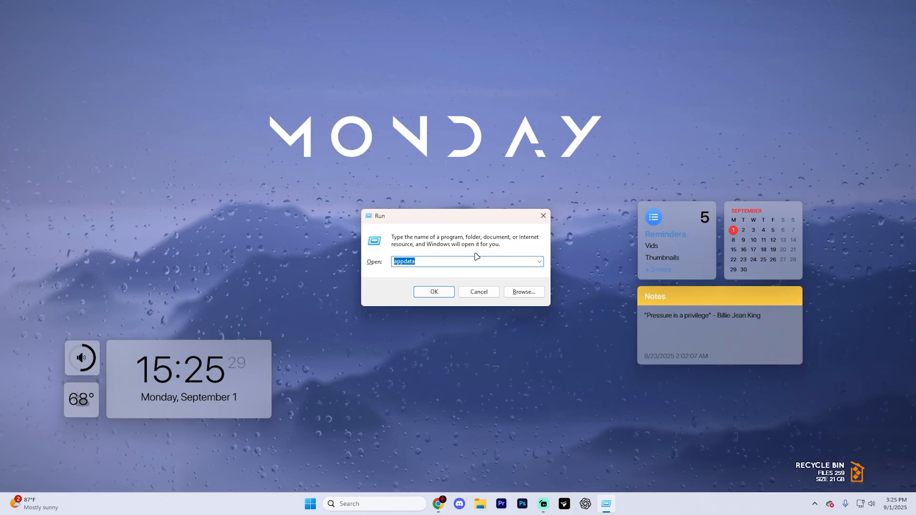
- Enter %appdata%\discord in the Run dialog to open Discord's roaming AppData folder
{"action": "type", "text": "%app"}
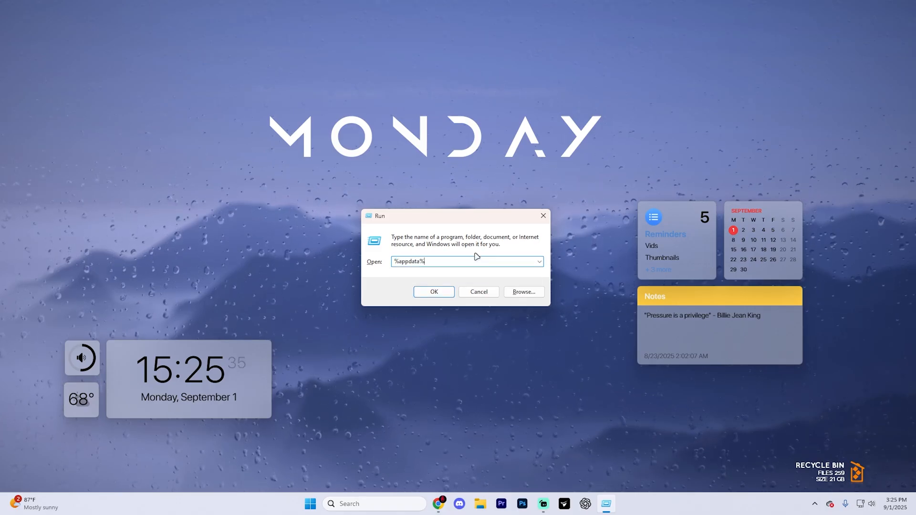
{"action": "type", "text": "\\"}
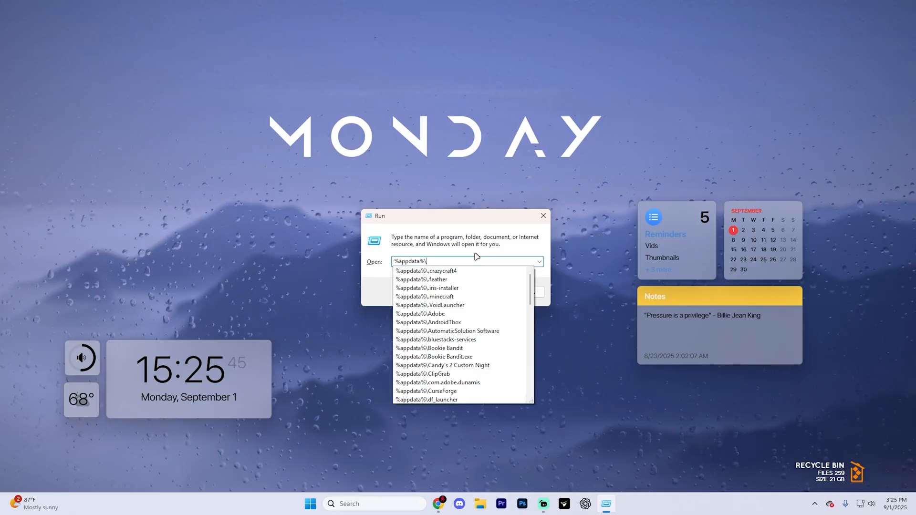
{"action": "type", "text": "Dis"}
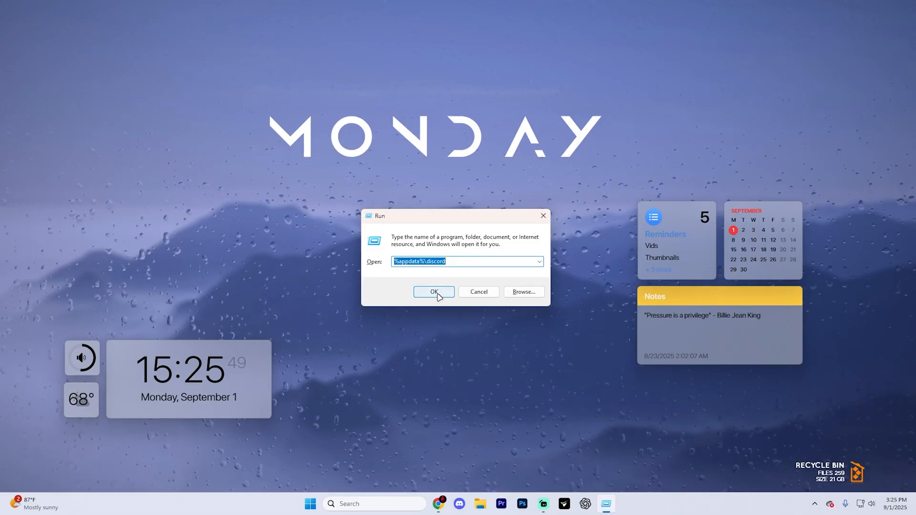
{"action": "left_click", "coordinate": [433, 292]}
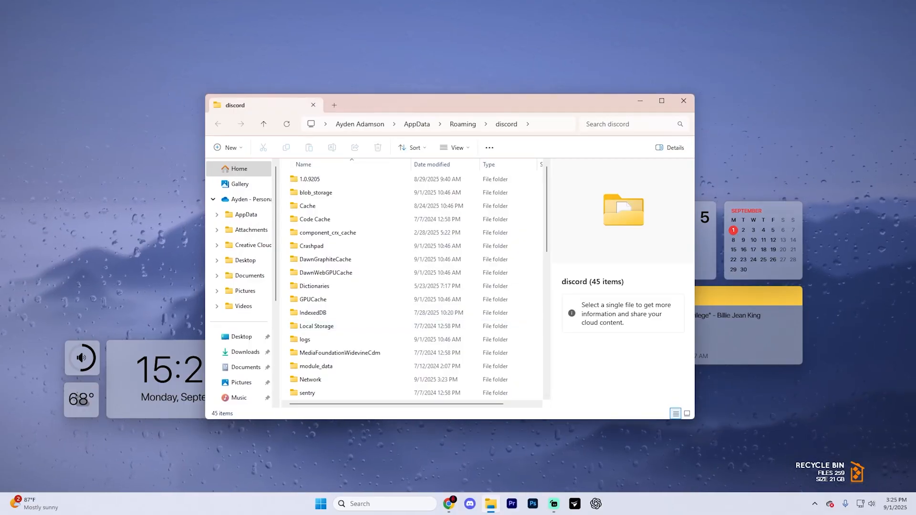
- Select all 45 items in Discord's folder for deletion, then bring up the Start quick-link menu
{"action": "key", "text": "ctrl+a"}
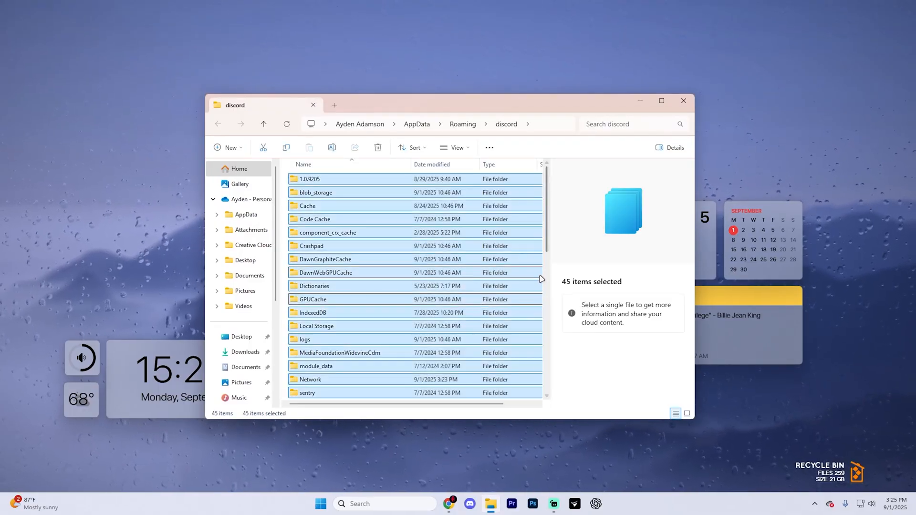
{"action": "mouse_move", "coordinate": [378, 147]}
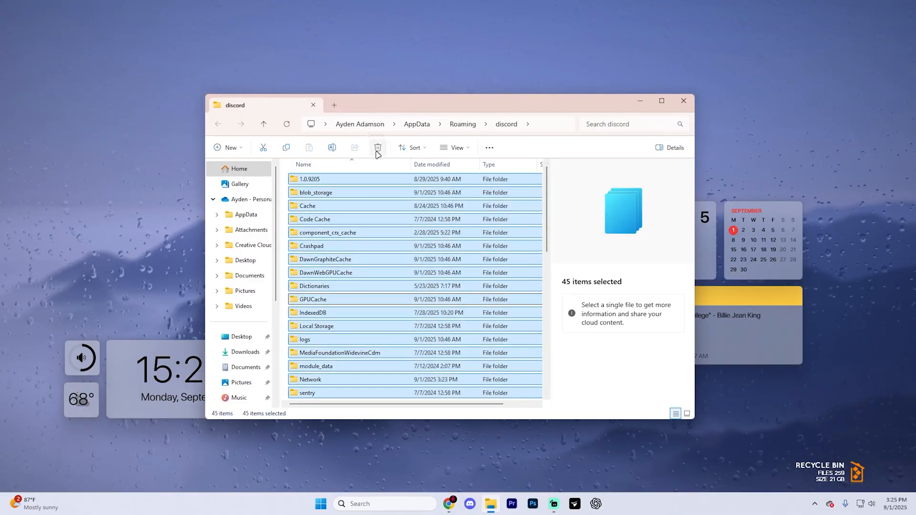
{"action": "mouse_move", "coordinate": [378, 147]}
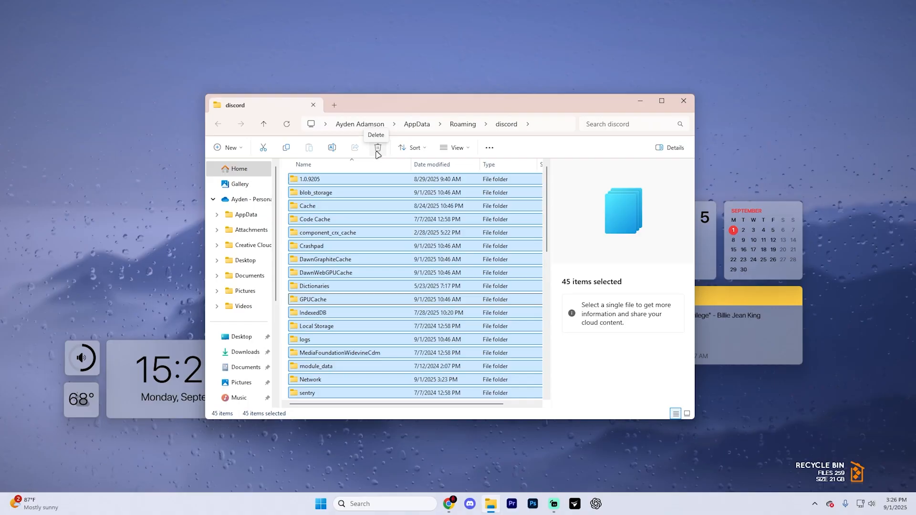
{"action": "mouse_move", "coordinate": [377, 154]}
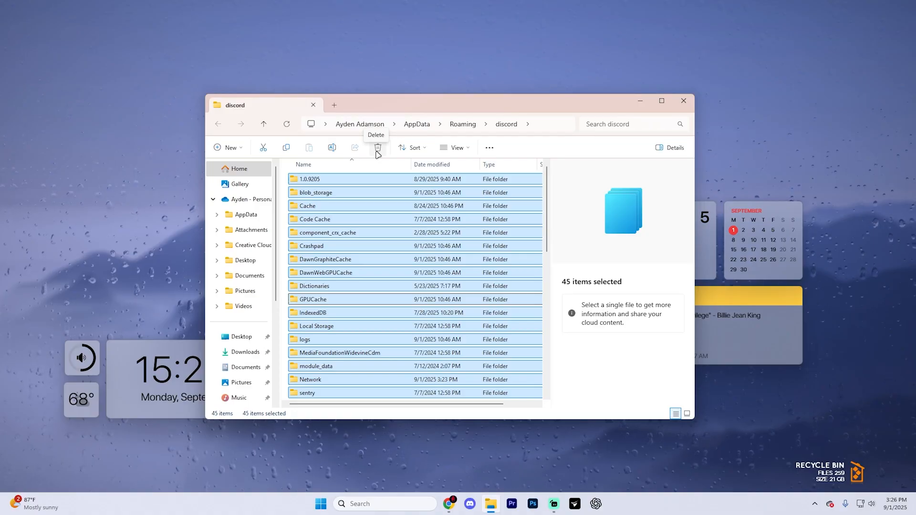
{"action": "right_click", "coordinate": [321, 503]}
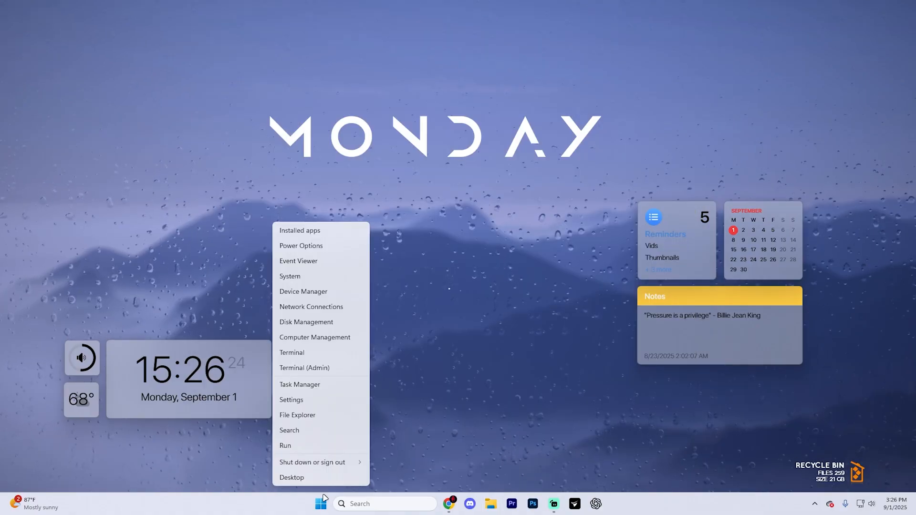
- In Settings' Installed apps, search 'discord' and show Discord's Modify/Uninstall options
{"action": "left_click", "coordinate": [291, 400]}
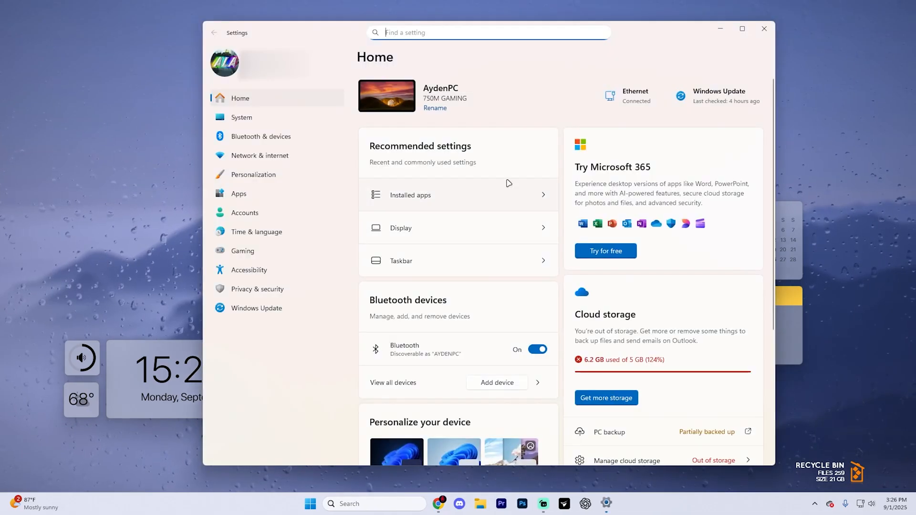
{"action": "mouse_move", "coordinate": [333, 85]}
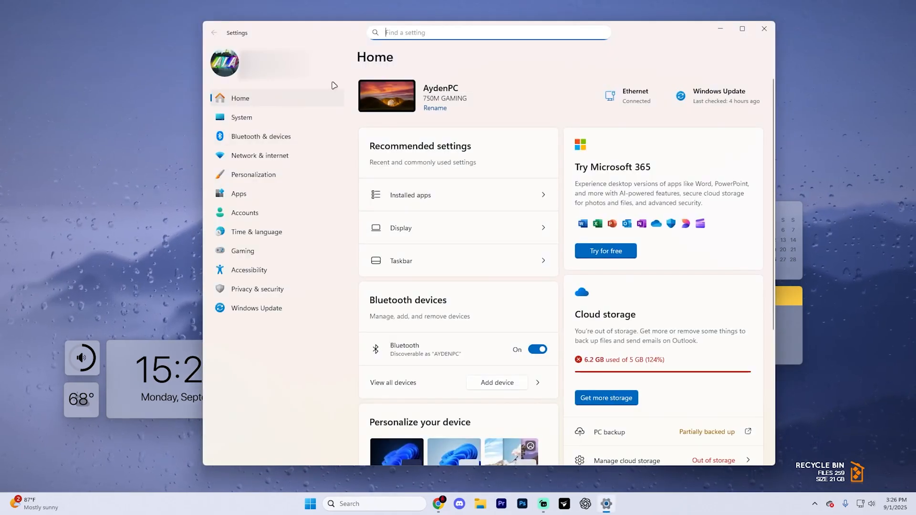
{"action": "left_click", "coordinate": [411, 194]}
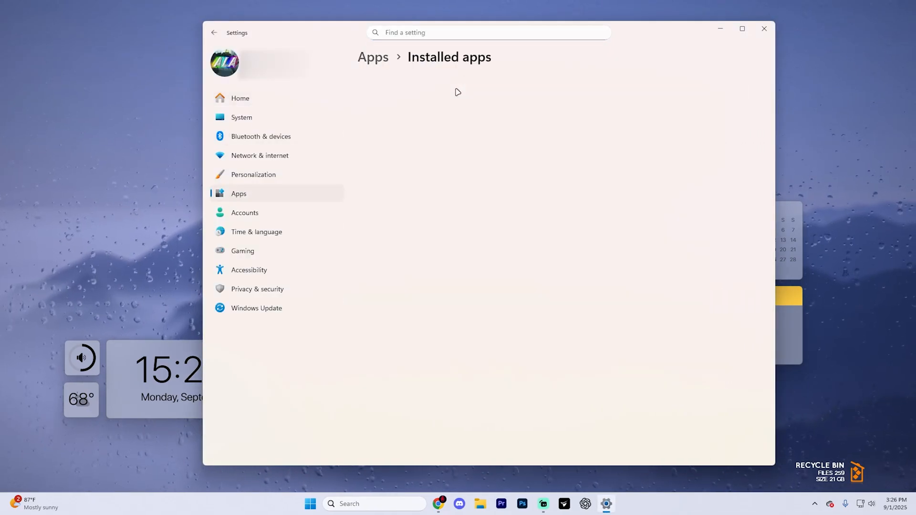
{"action": "type", "text": "di"}
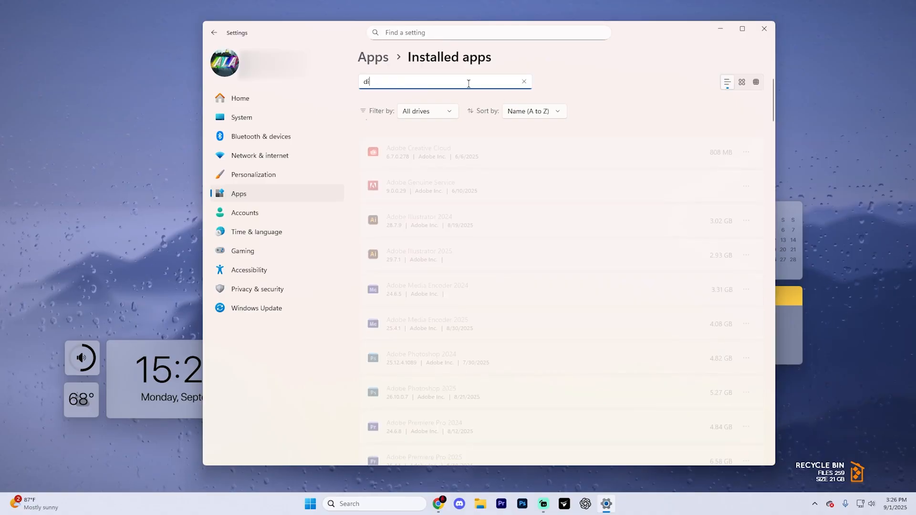
{"action": "left_click", "coordinate": [746, 155]}
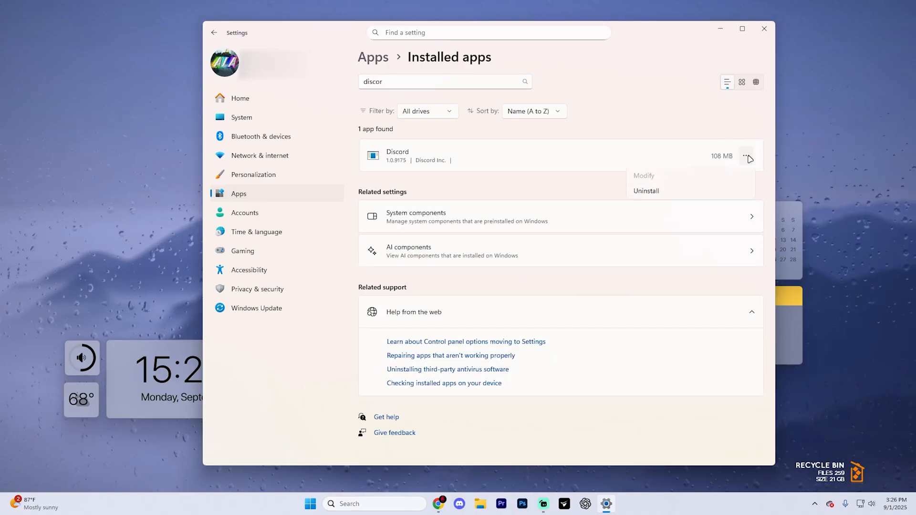
{"action": "mouse_move", "coordinate": [709, 192]}
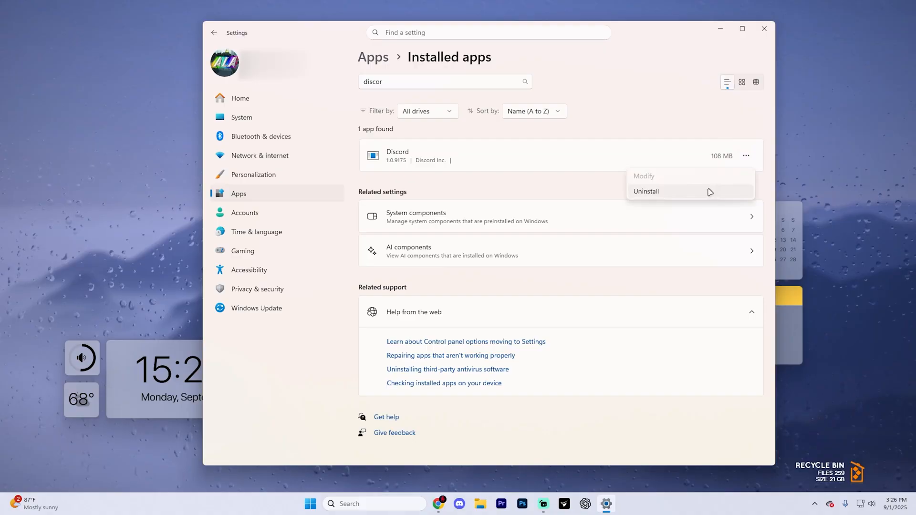